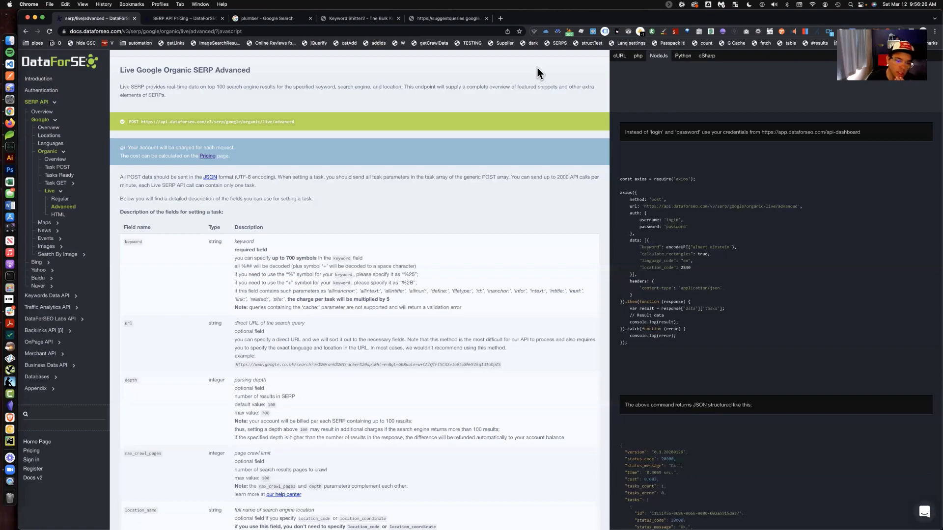
mouse_move(301, 31)
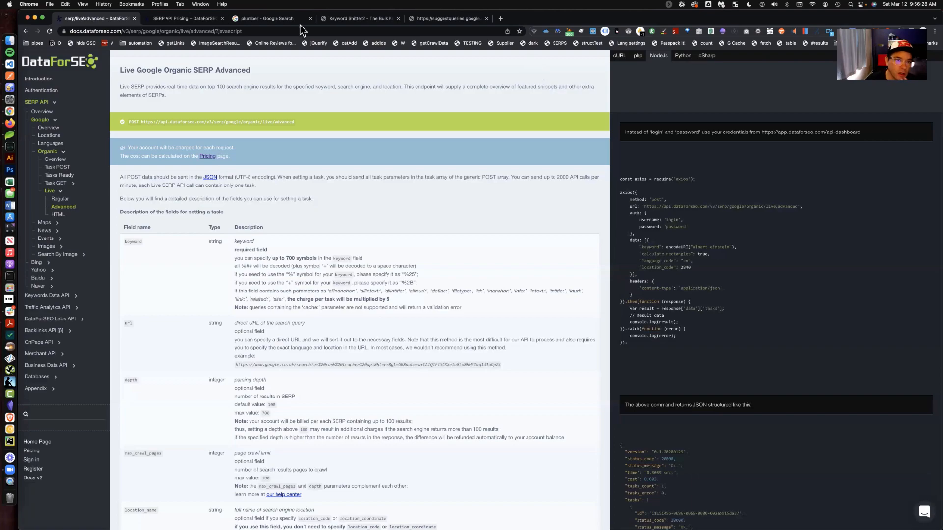
- Switch from the DataForSEO docs to the Google results for plumber
click(270, 18)
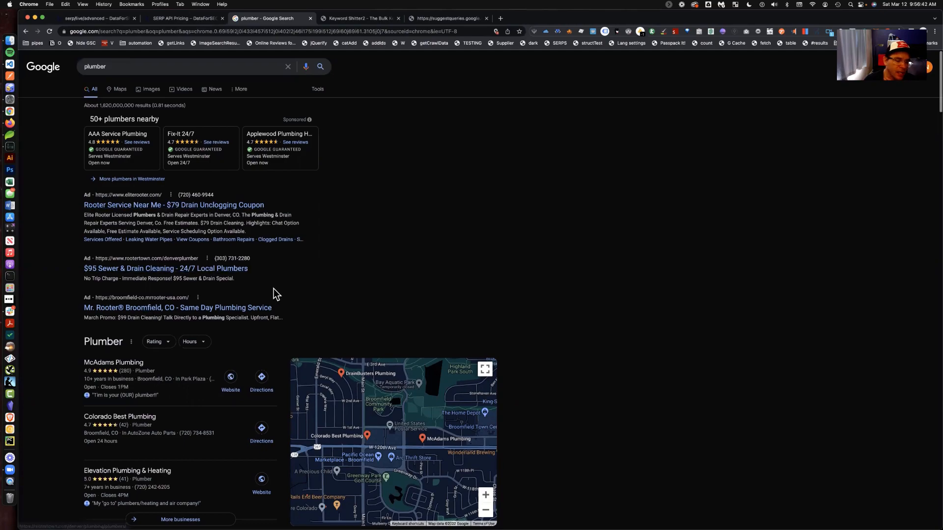
- Scroll the plumber results past ads, local pack, People also ask, organic results and videos to Related searches
scroll(down, 3)
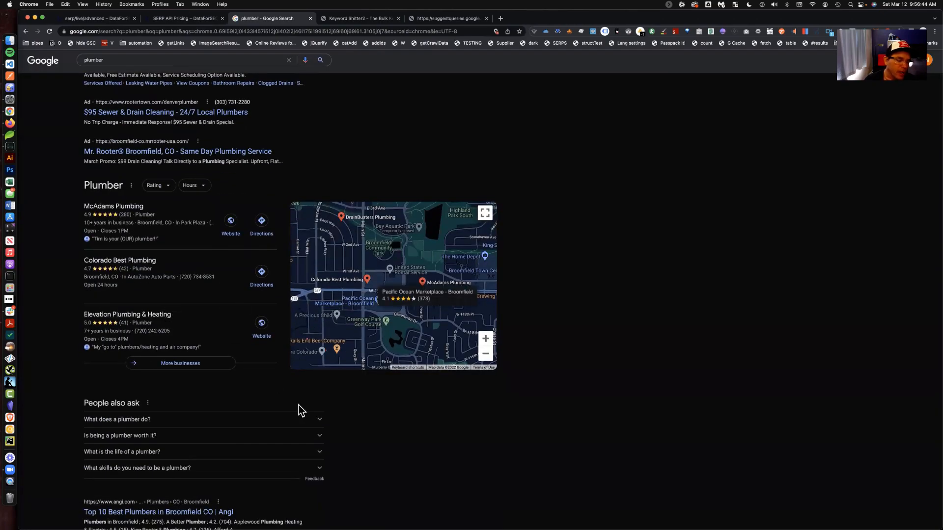
scroll(down, 3)
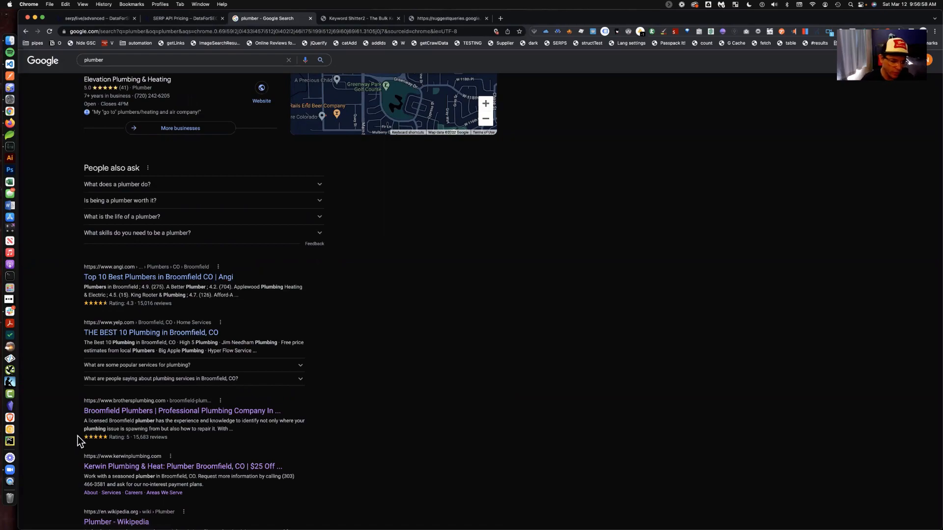
scroll(down, 3)
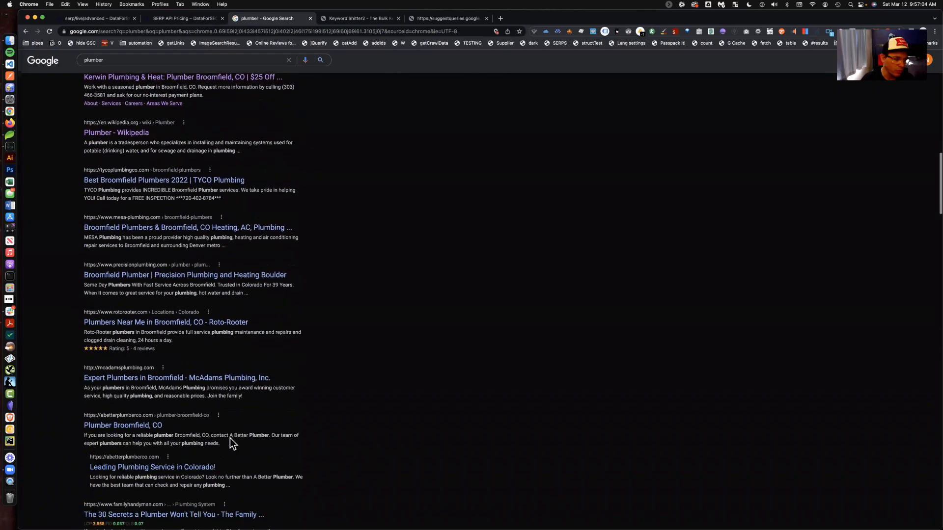
scroll(down, 3)
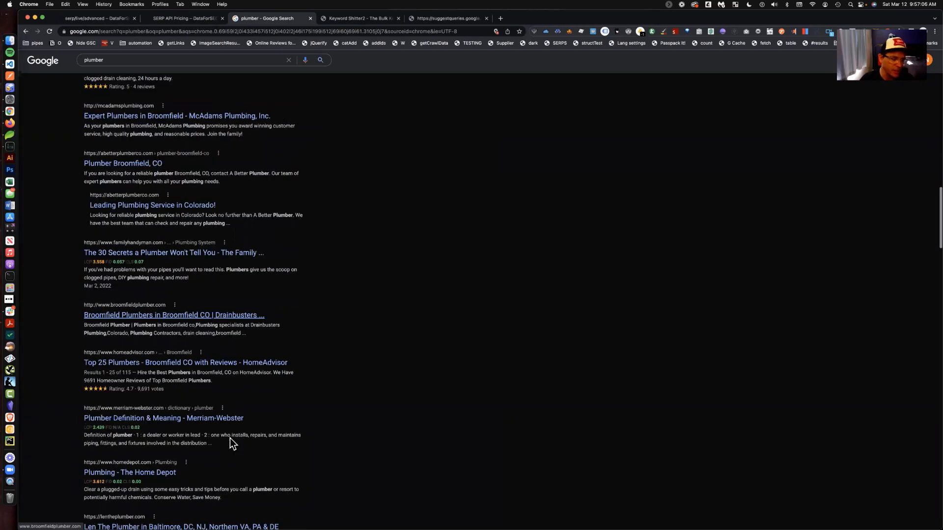
scroll(down, 3)
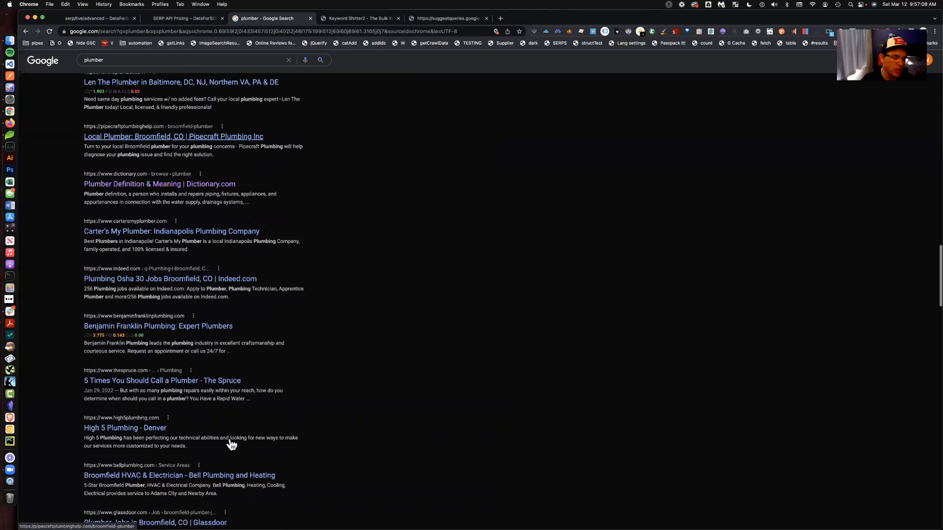
scroll(down, 3)
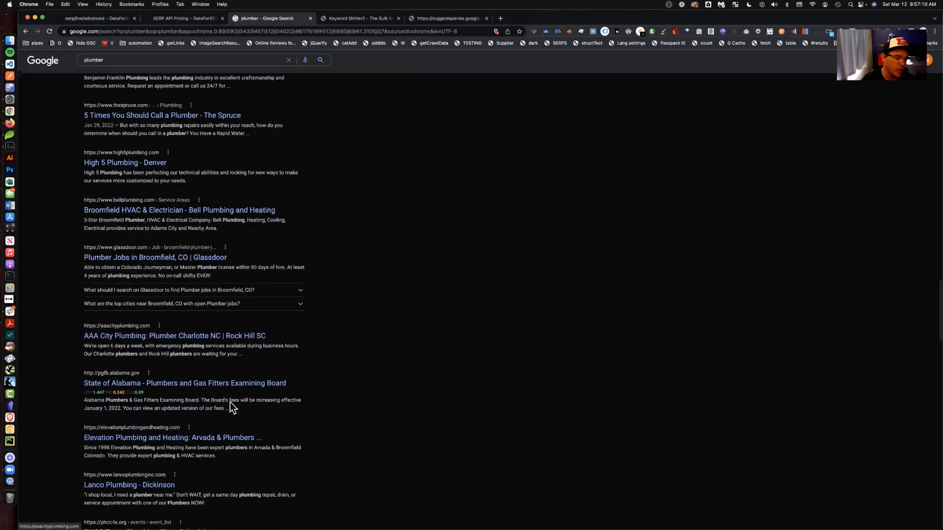
scroll(down, 3)
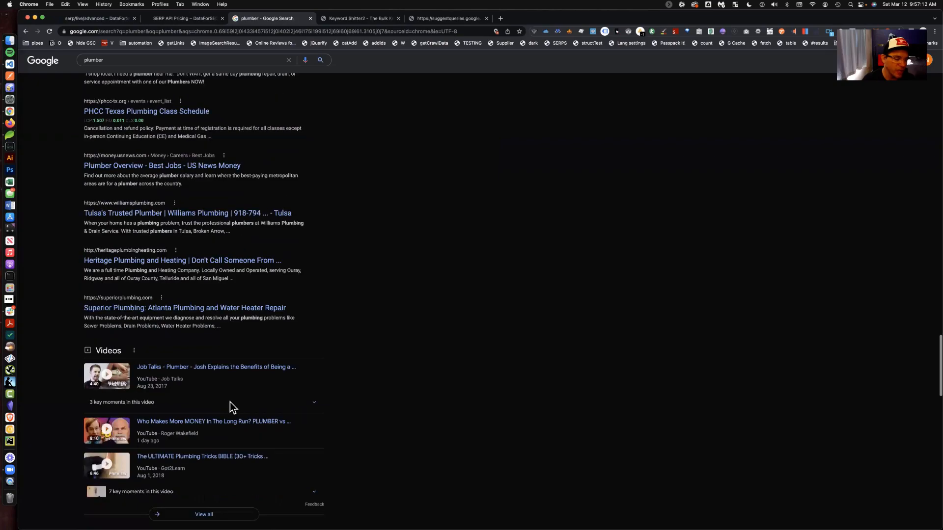
scroll(down, 3)
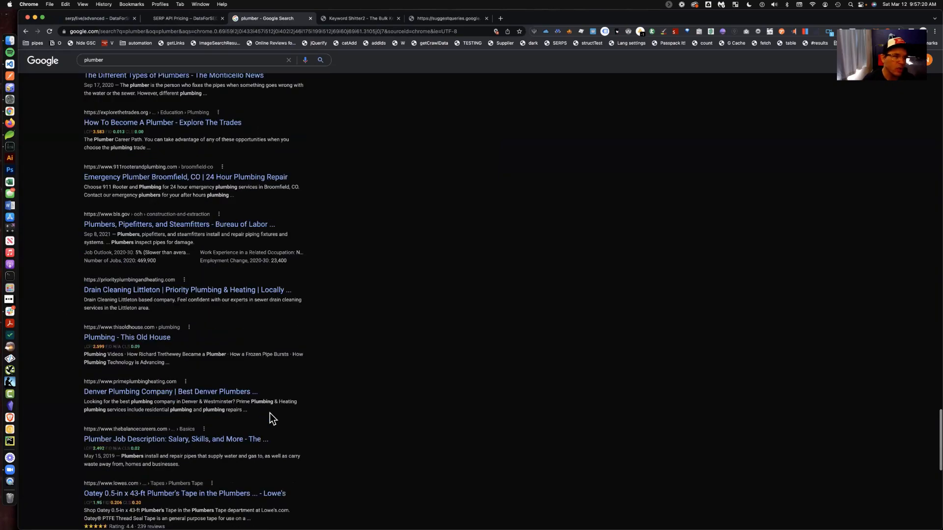
scroll(down, 3)
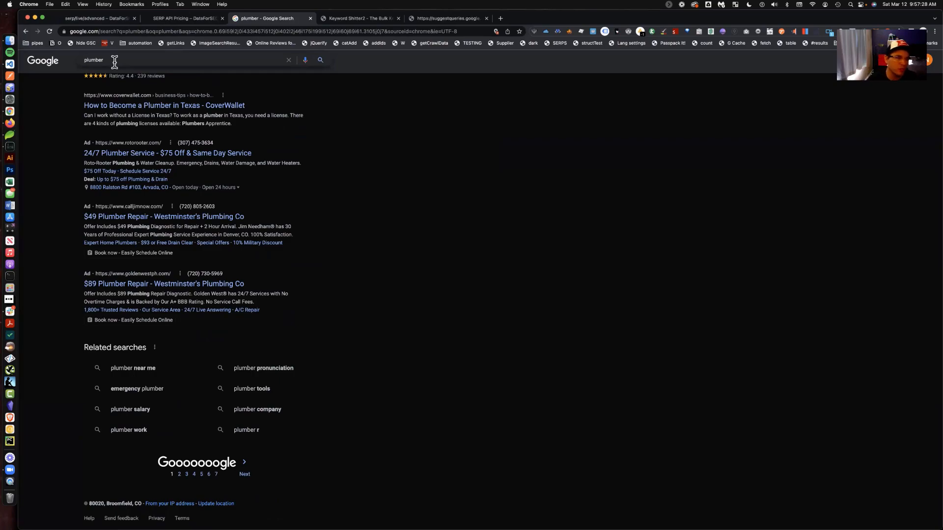
- Bring up Google's autocomplete suggestions for plumber from the search box
click(102, 60)
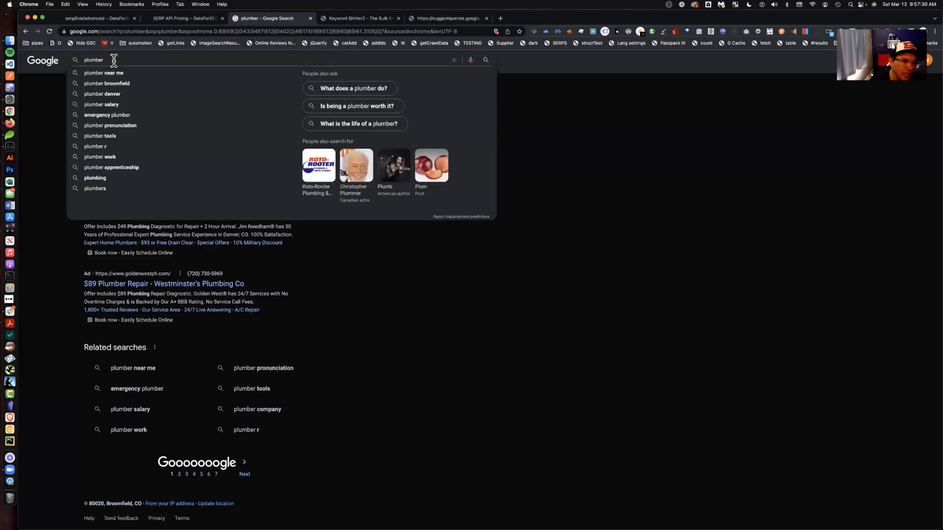
mouse_move(127, 108)
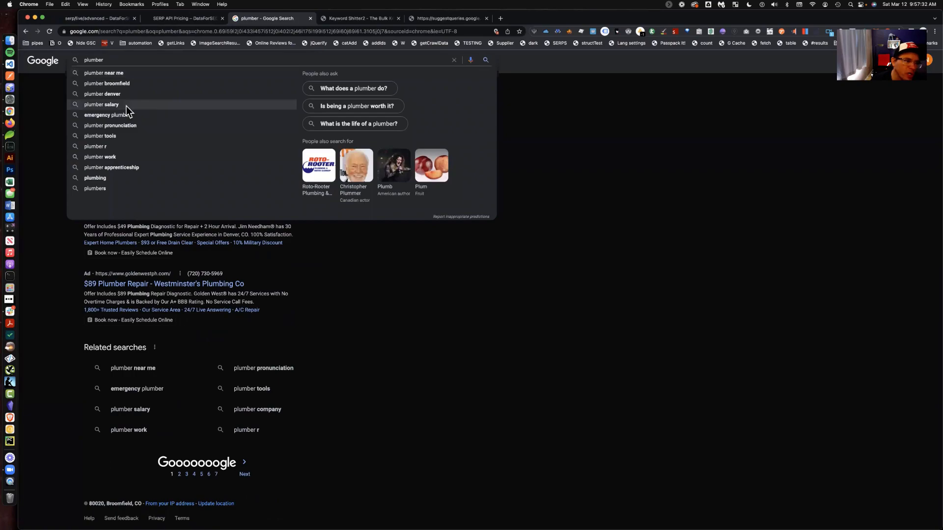
mouse_move(96, 178)
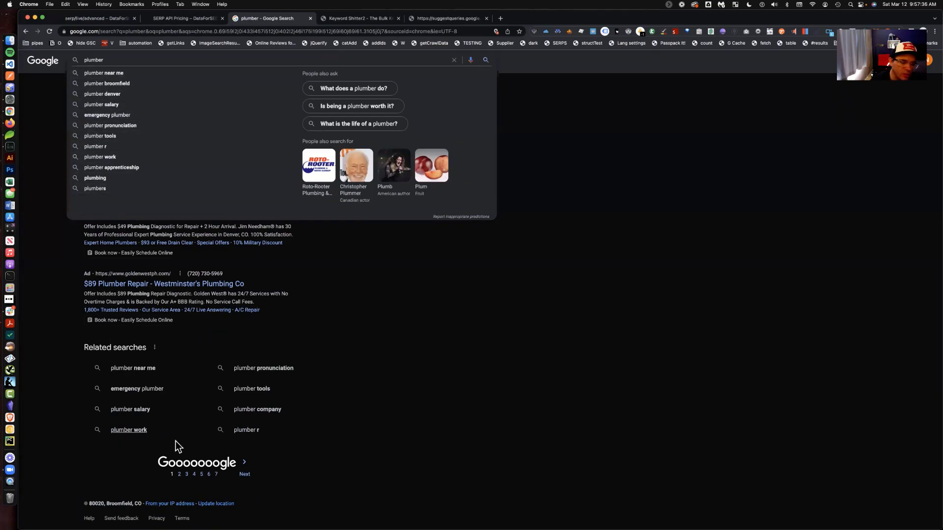
mouse_move(105, 368)
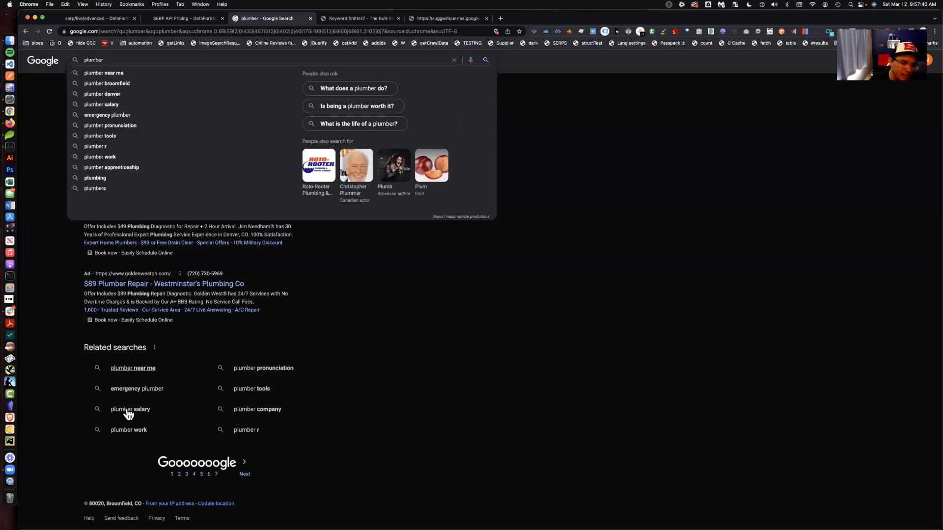
mouse_move(441, 146)
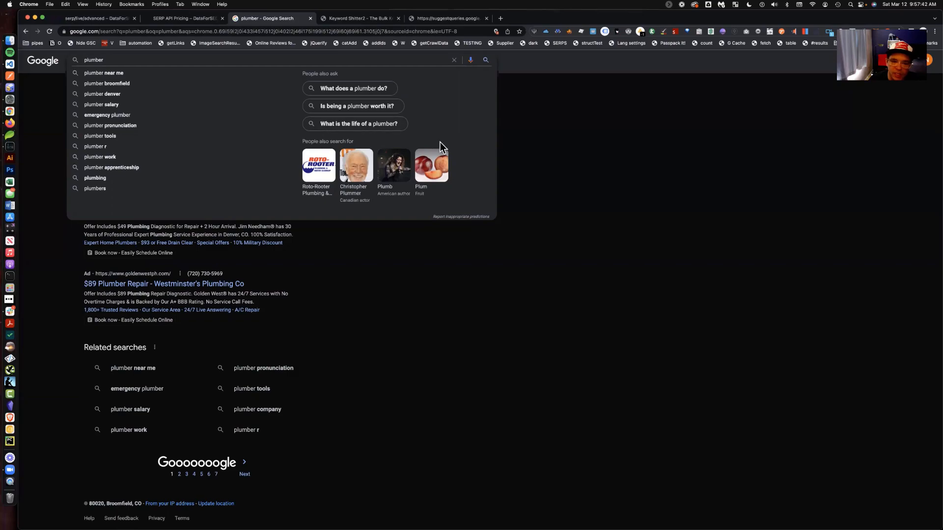
mouse_move(308, 58)
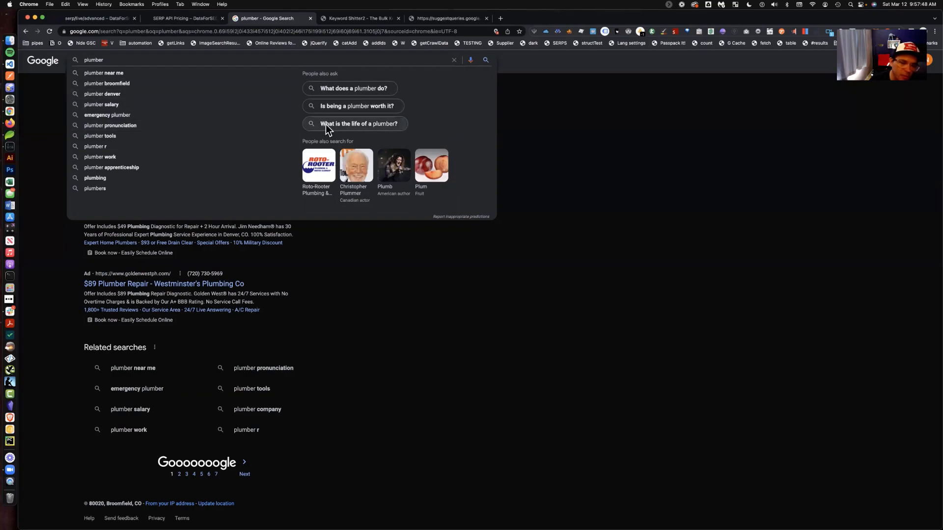
mouse_move(345, 291)
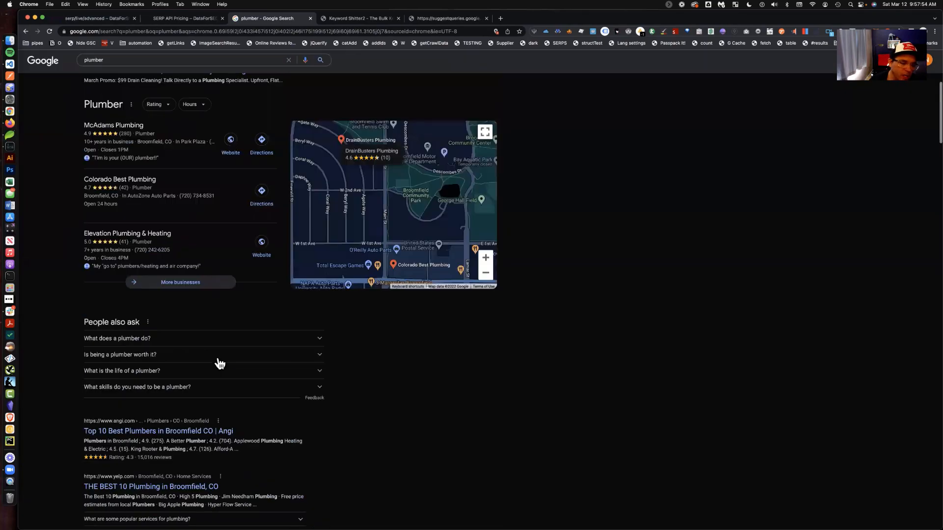
- Visit the Angi plumbers result and return so a People also search for box appears
scroll(down, 3)
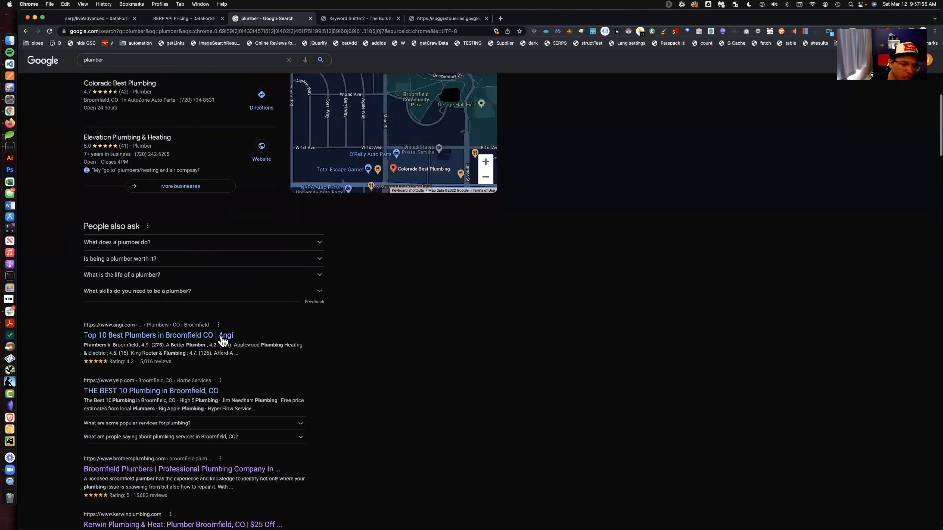
click(158, 335)
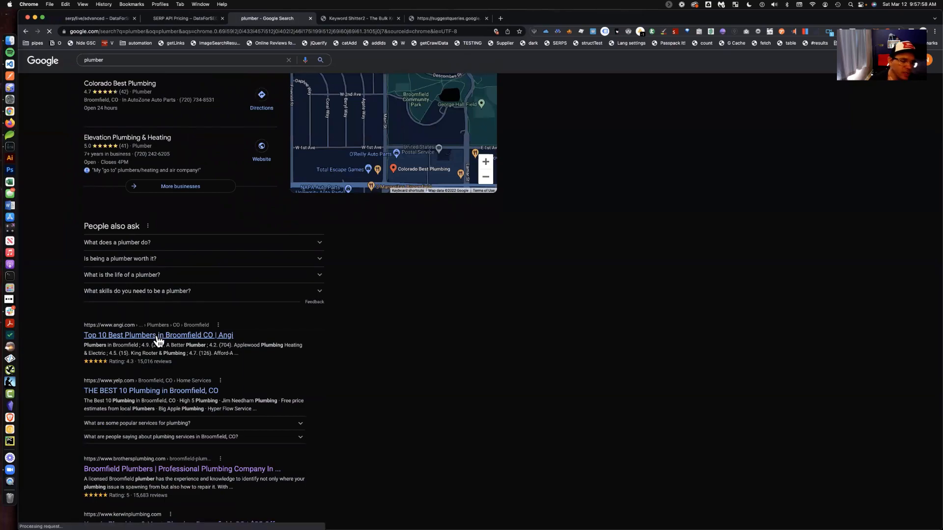
click(158, 334)
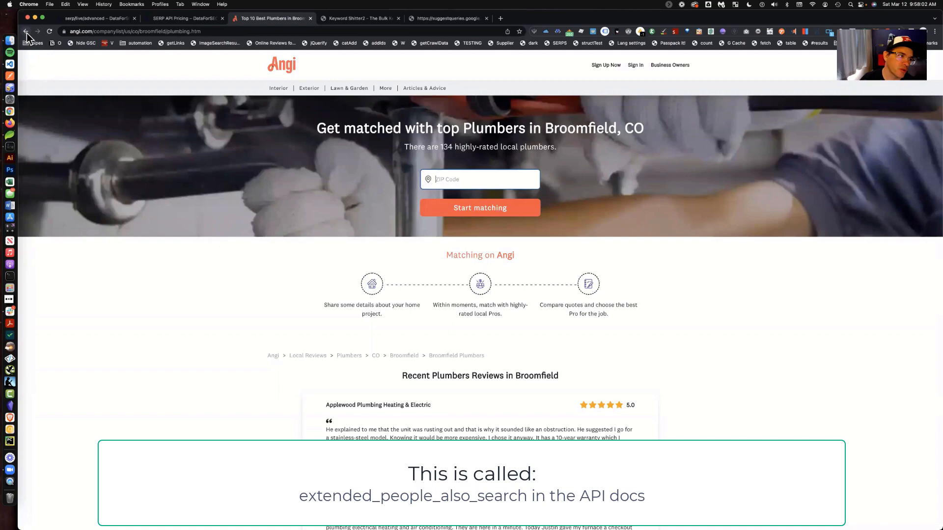
mouse_move(26, 31)
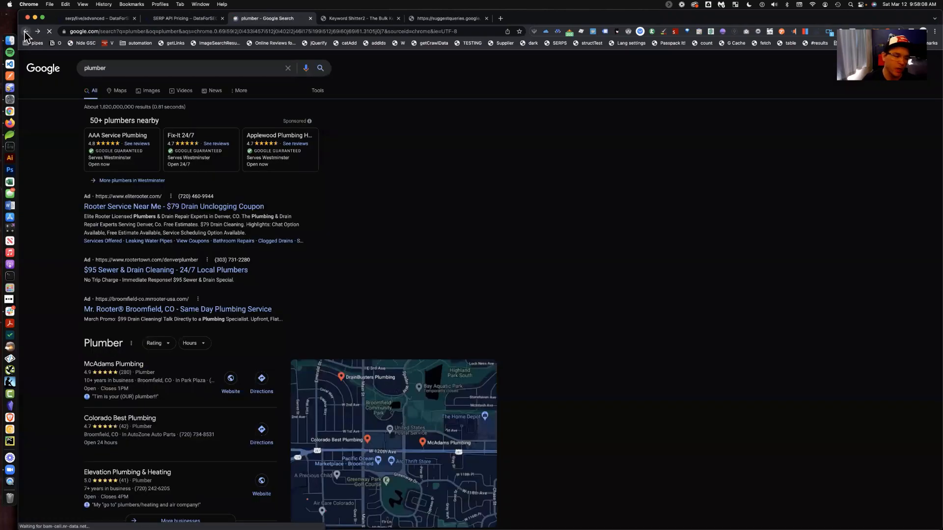
scroll(down, 3)
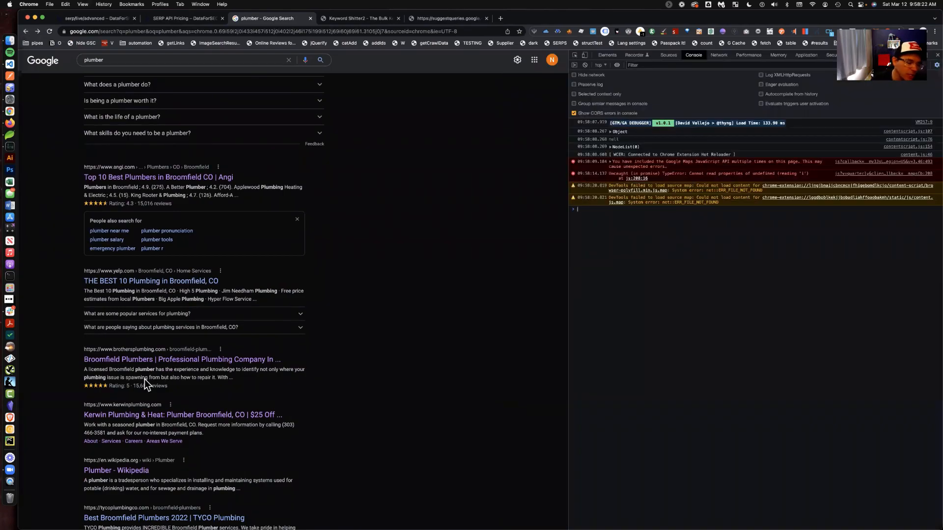
- Inspect the People also search for markup in DevTools, then move to the SERP API pricing page
right_click(146, 378)
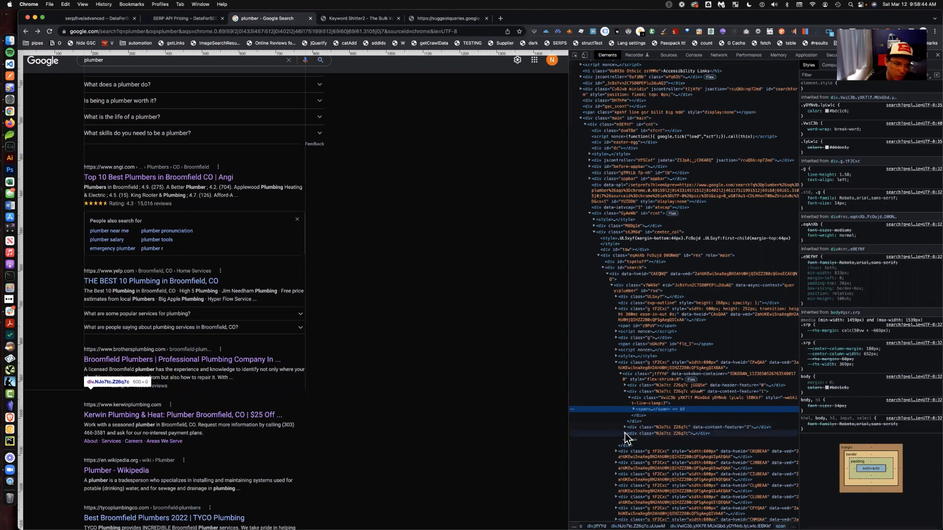
click(609, 433)
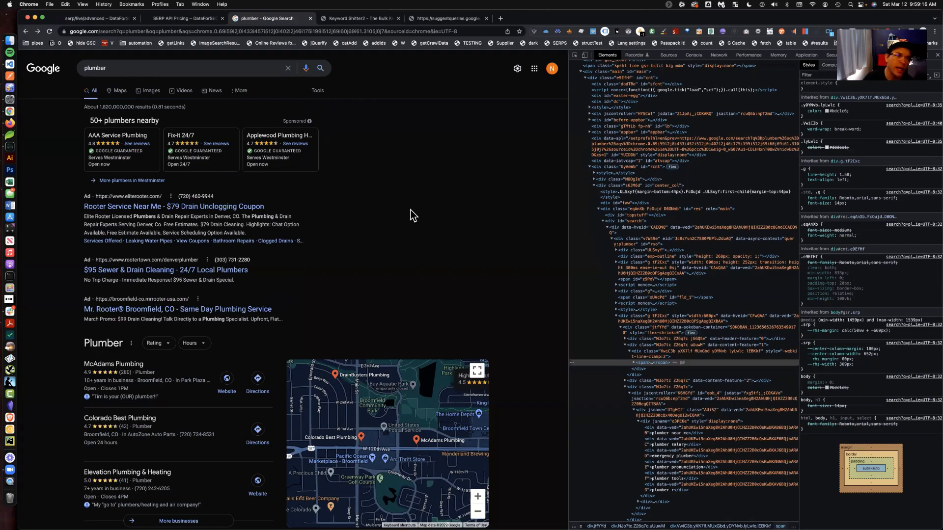
click(183, 18)
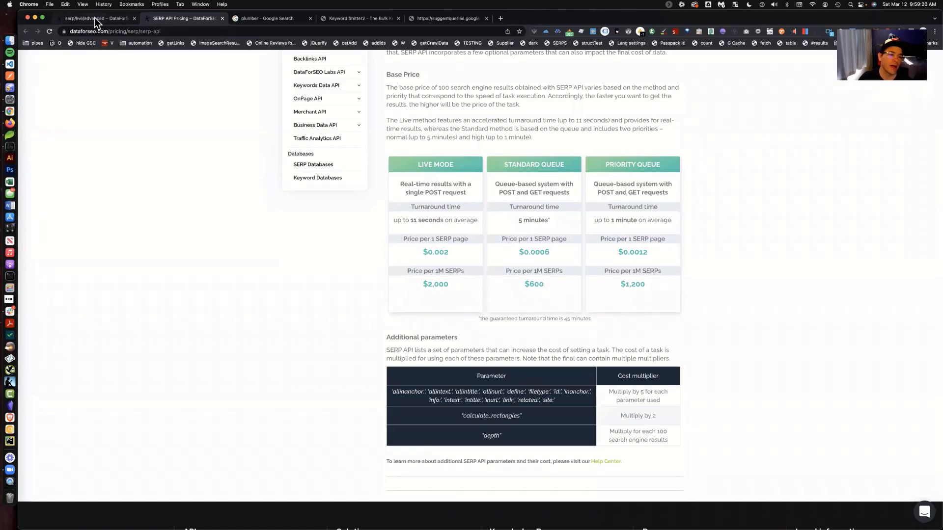
- Scroll the Live Google Organic Advanced docs down to the results array's item_types field
click(94, 18)
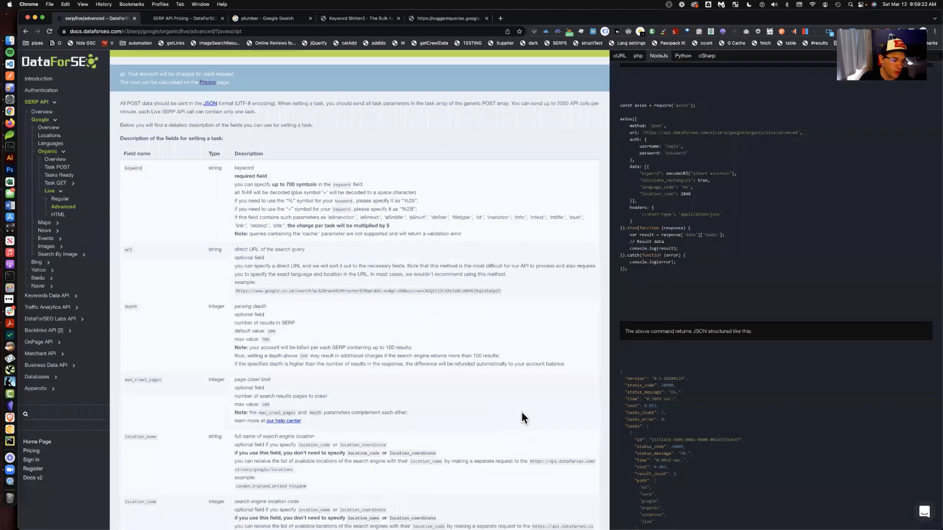
scroll(down, 3)
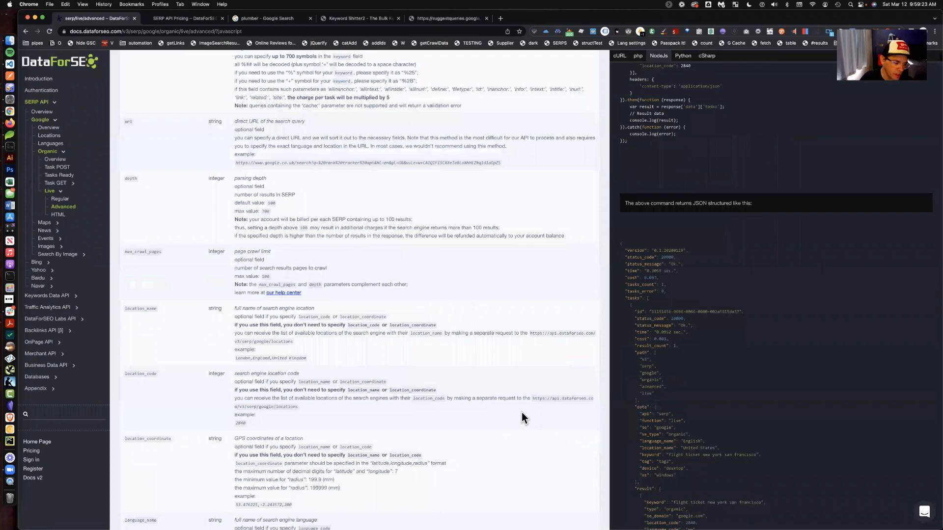
scroll(down, 3)
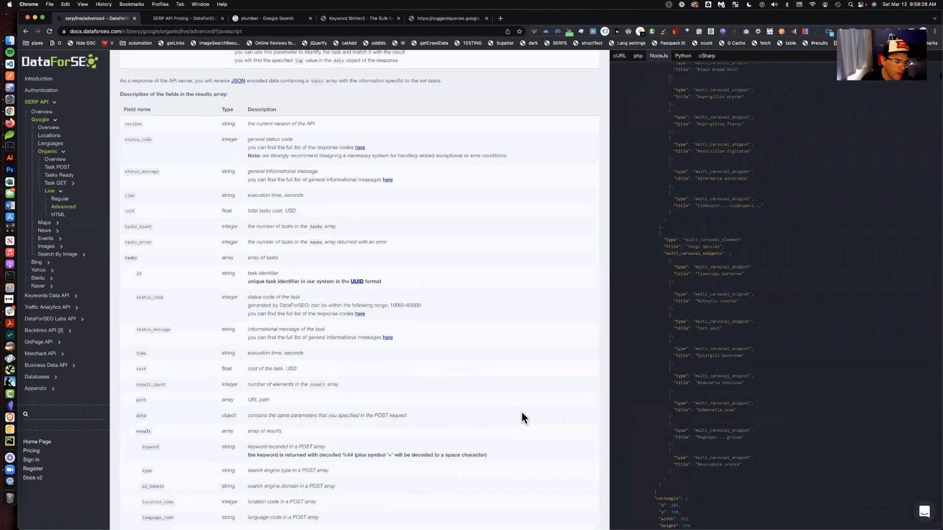
scroll(down, 3)
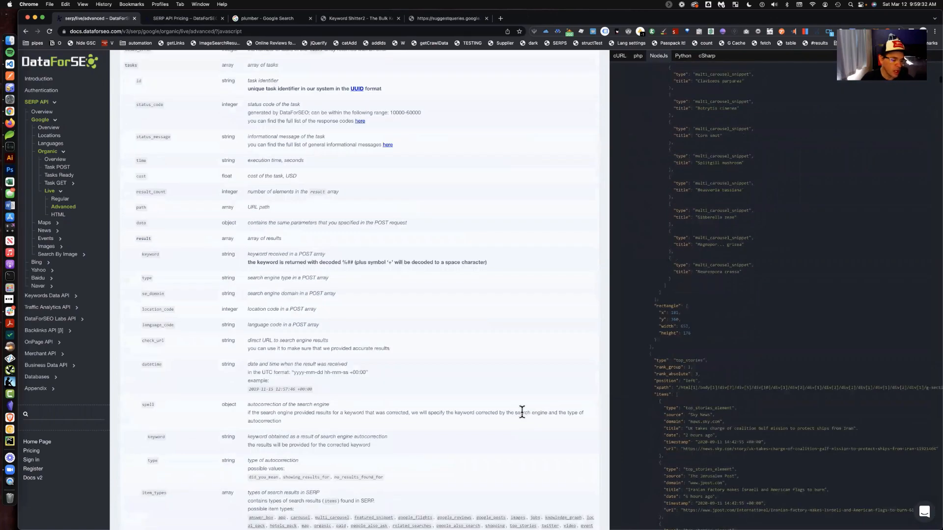
scroll(down, 3)
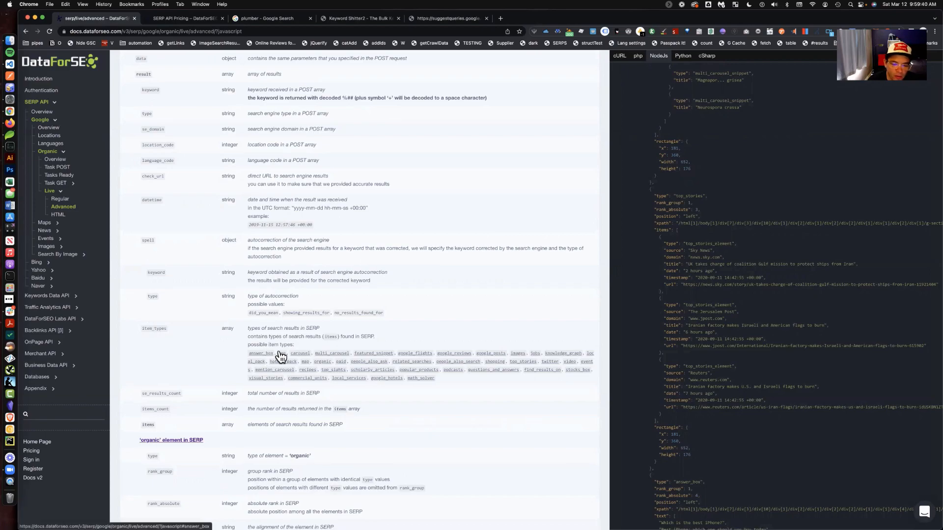
mouse_move(582, 368)
text(' element)
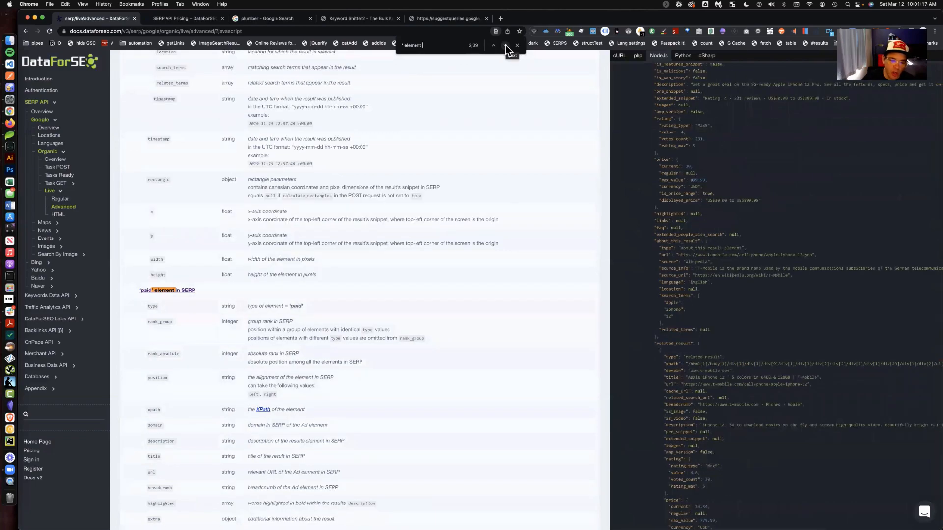
- Step through find-in-page matches for 'element' down to the people_also_search and local_pack sections
scroll(down, 3)
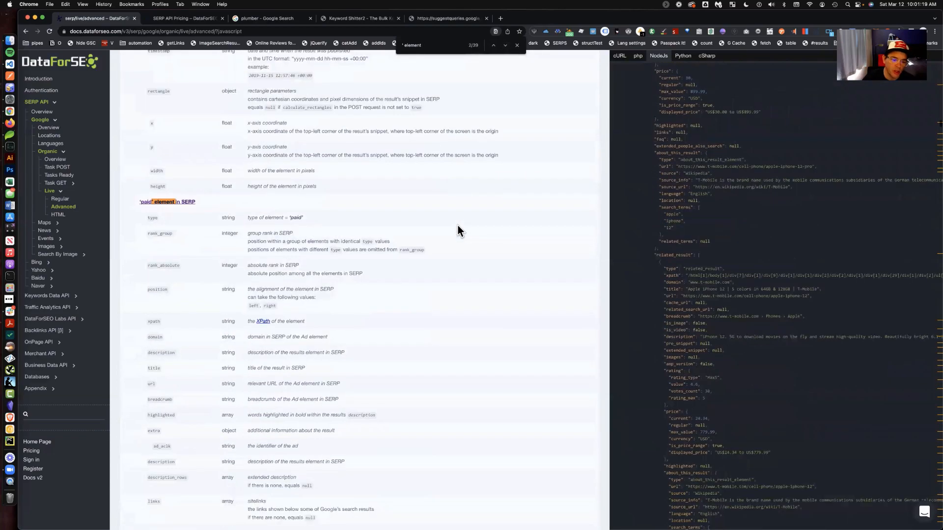
click(492, 45)
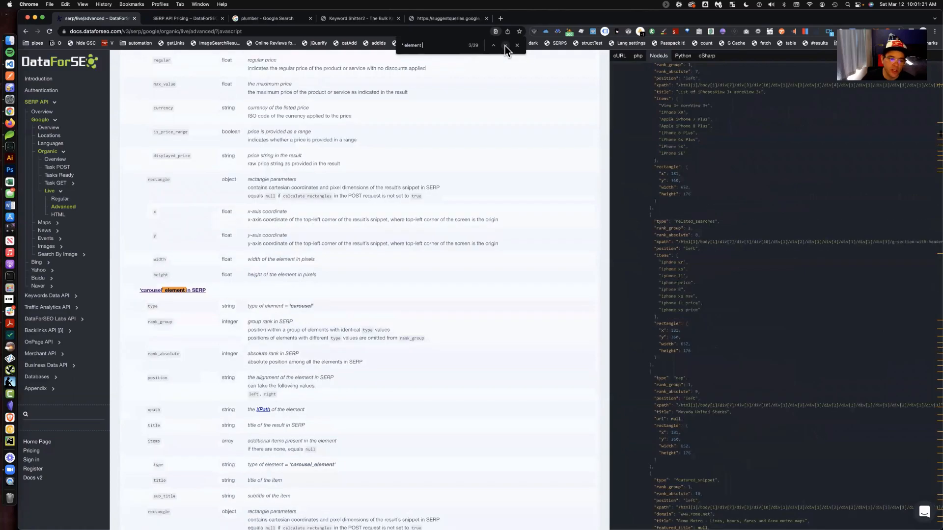
click(491, 45)
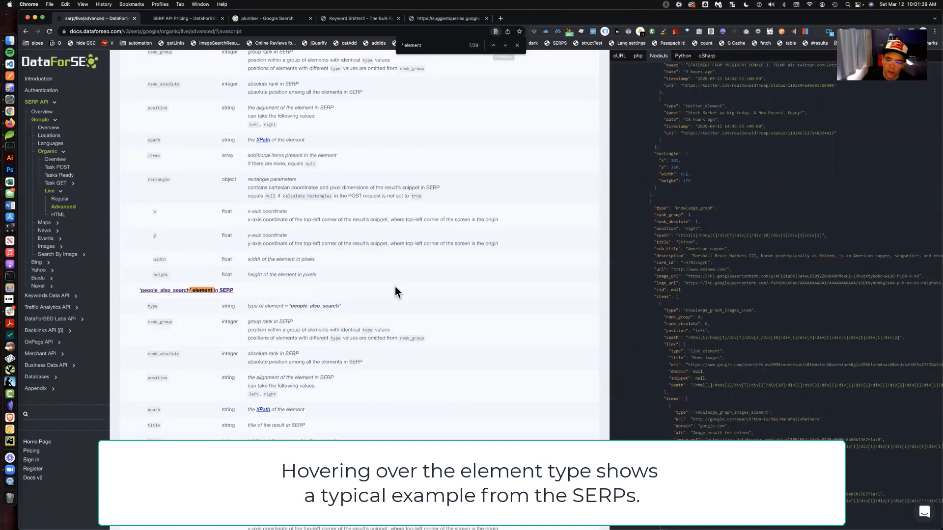
scroll(down, 3)
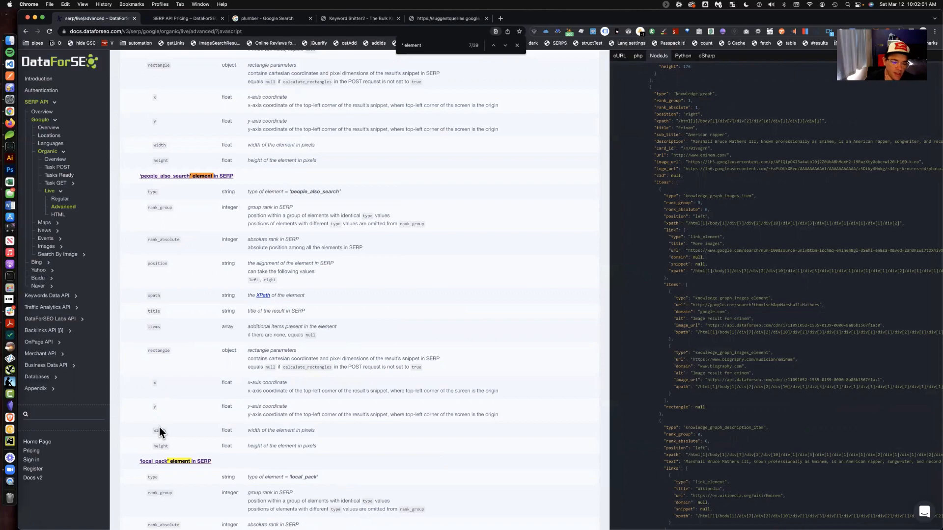
mouse_move(194, 429)
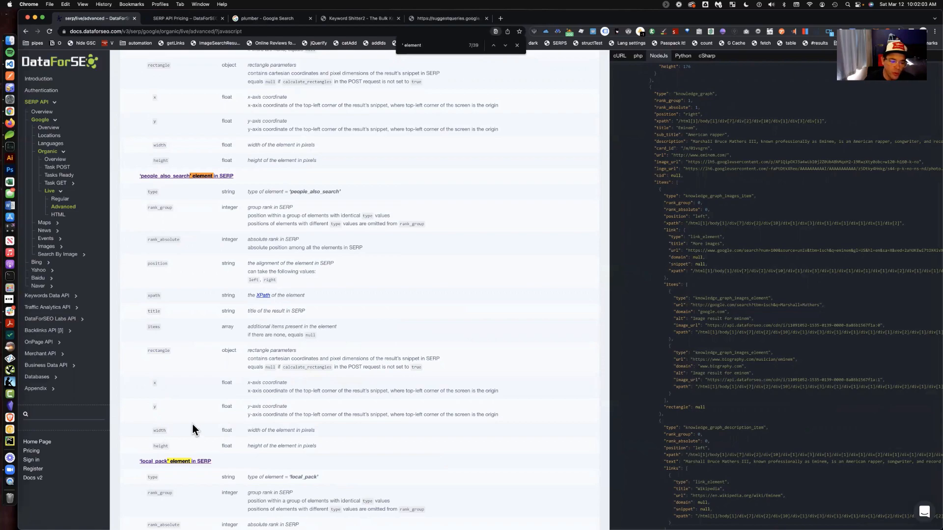
mouse_move(148, 429)
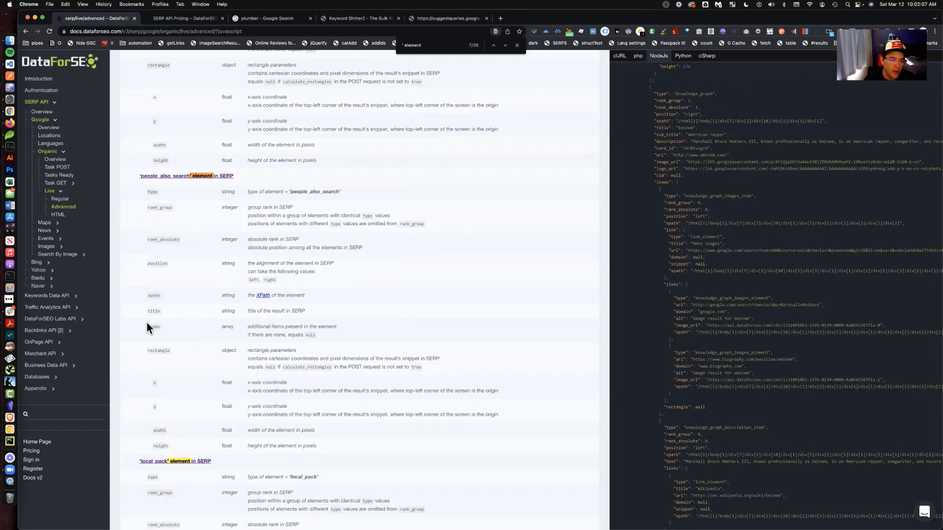
mouse_move(164, 293)
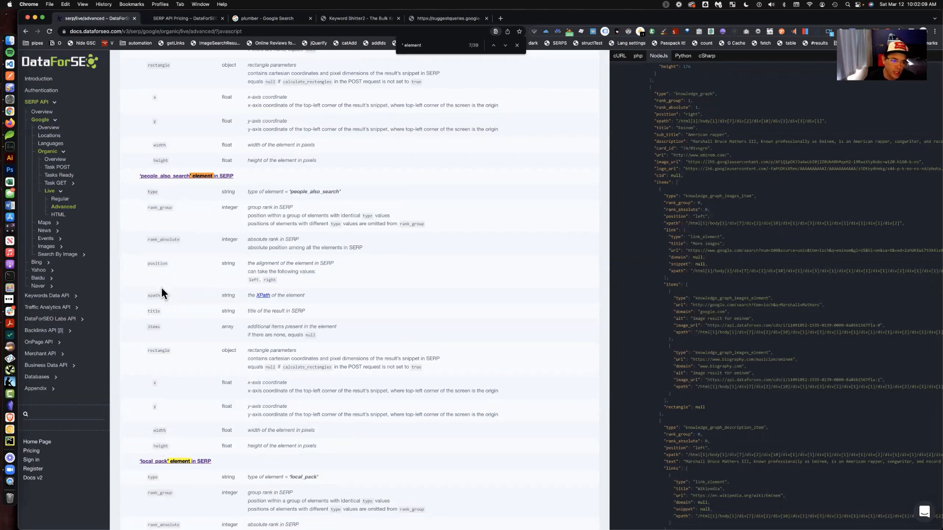
mouse_move(311, 308)
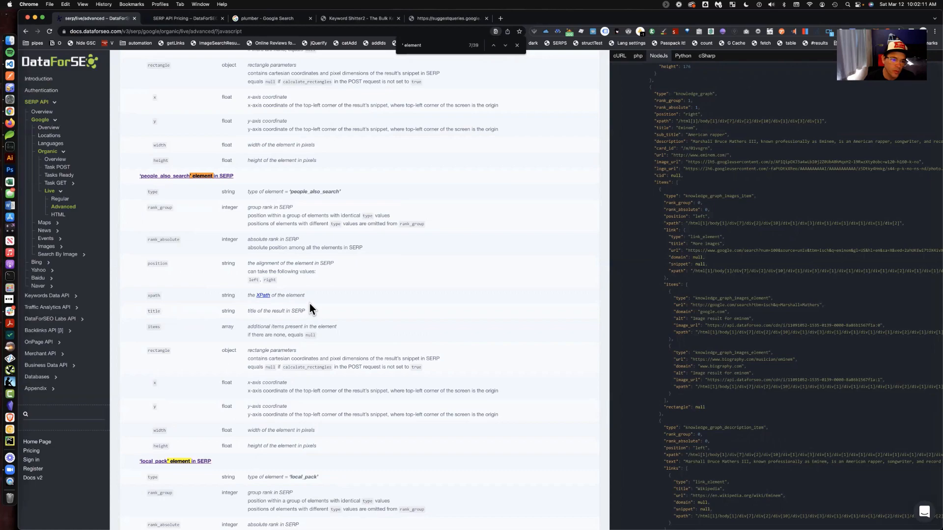
mouse_move(155, 309)
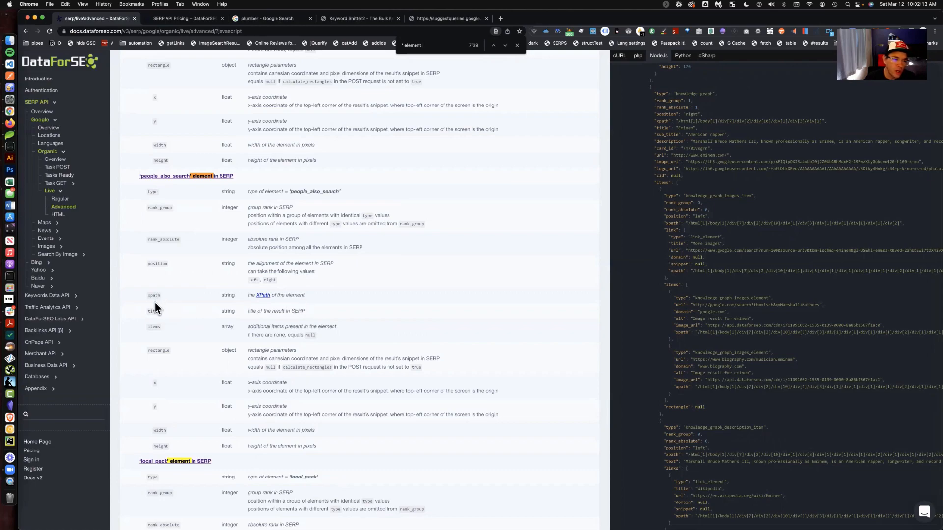
mouse_move(218, 323)
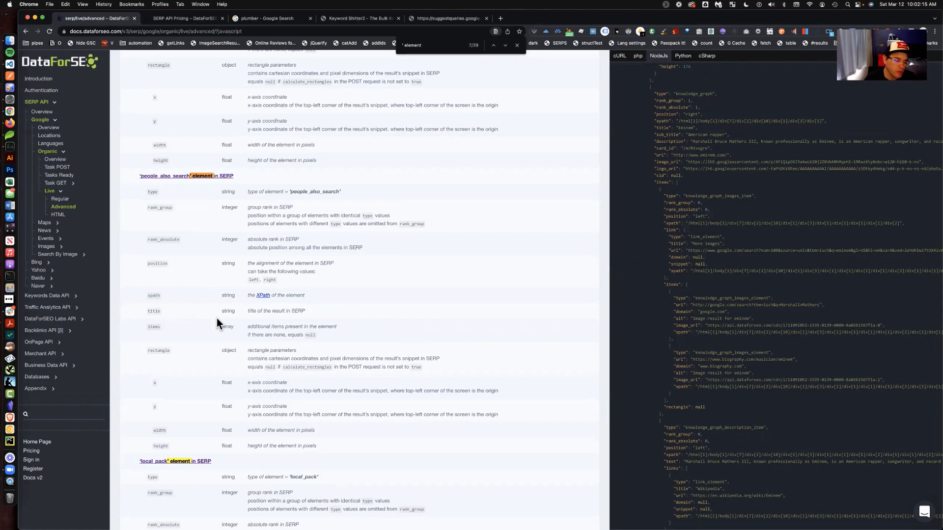